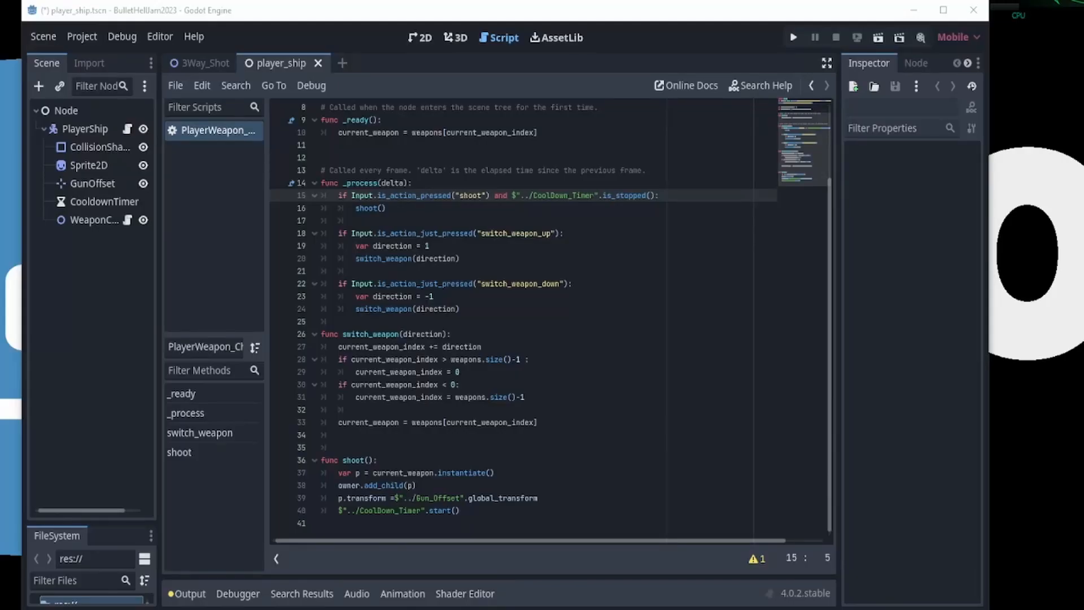
{"action": "left_click", "coordinate": [175, 85]}
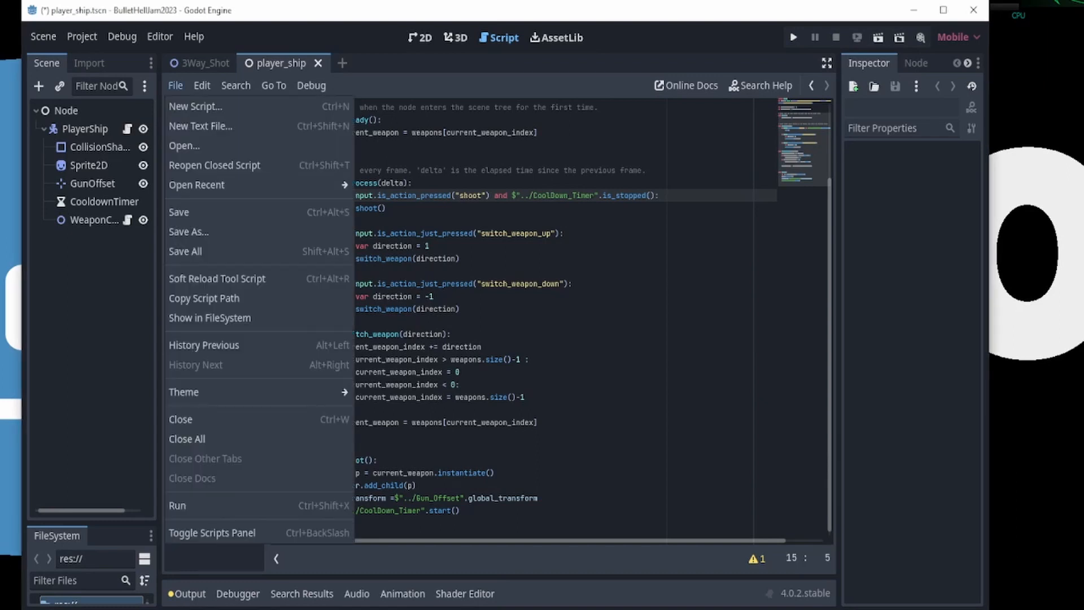
{"action": "left_click", "coordinate": [200, 85]}
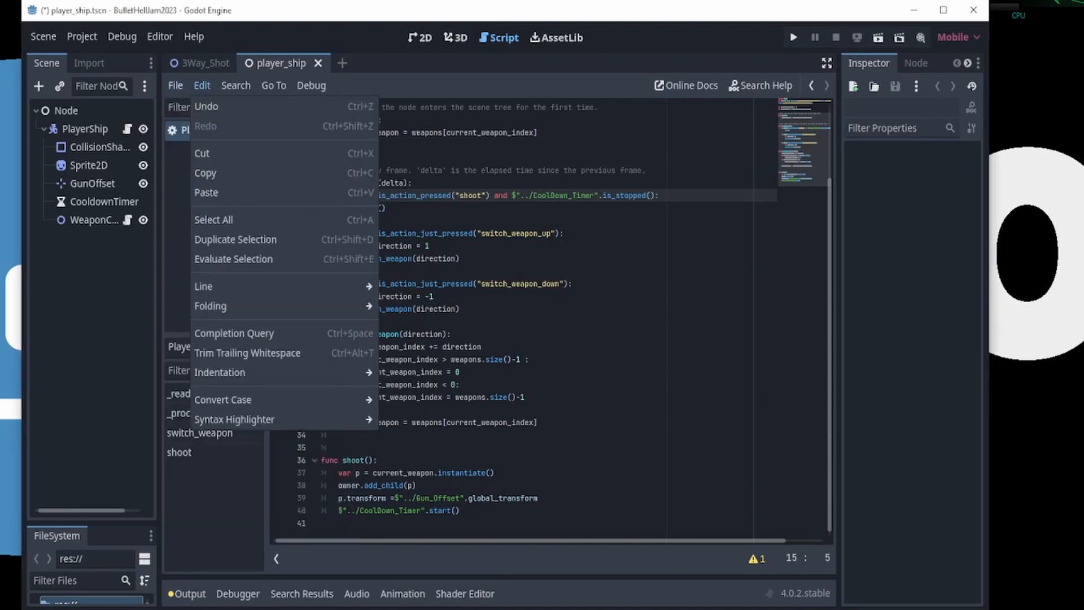
{"action": "left_click", "coordinate": [236, 86]}
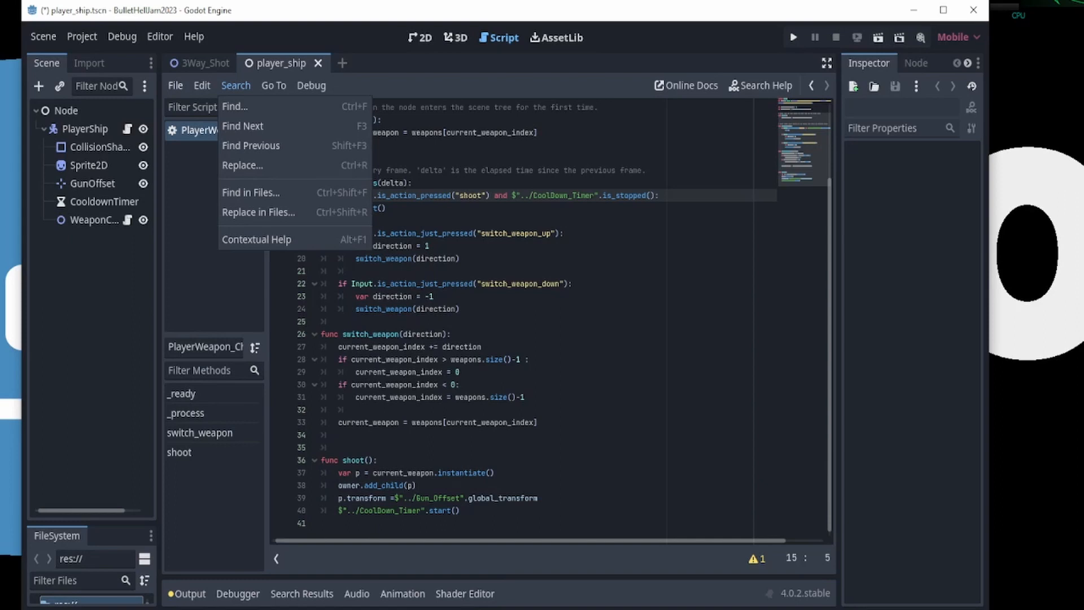
{"action": "left_click", "coordinate": [273, 85]}
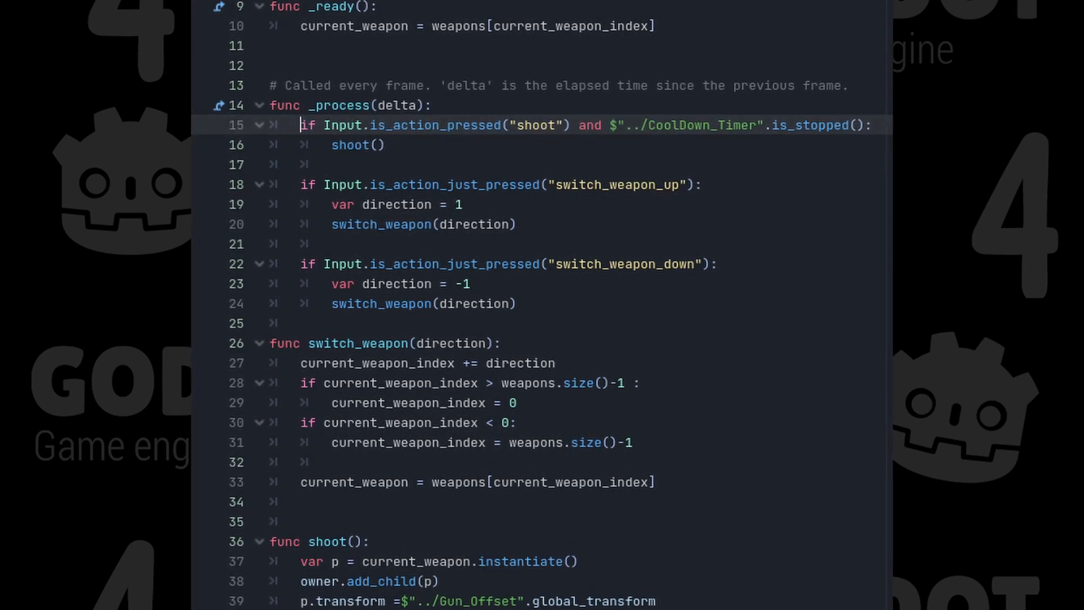
{"action": "scroll", "scroll_direction": "up", "scroll_amount": 3}
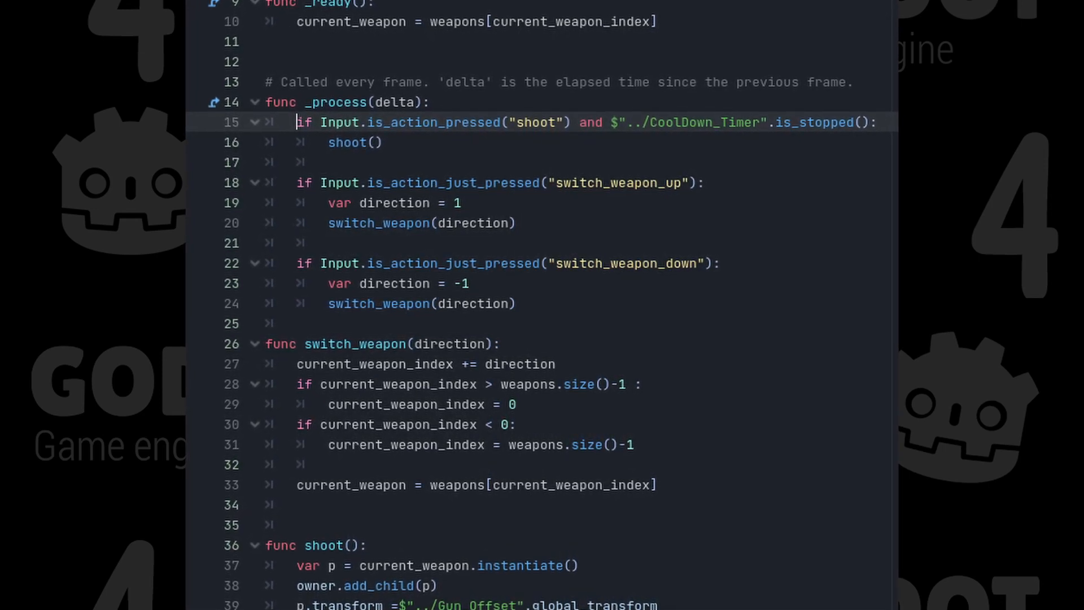
{"action": "scroll", "scroll_direction": "up", "scroll_amount": 3}
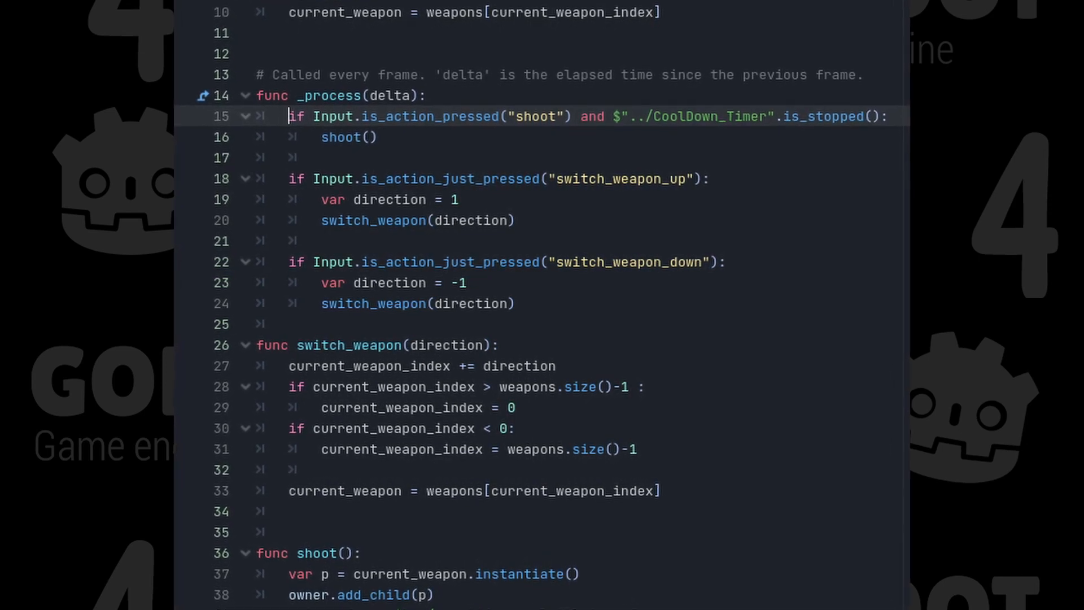
{"action": "scroll", "scroll_direction": "up", "scroll_amount": 3}
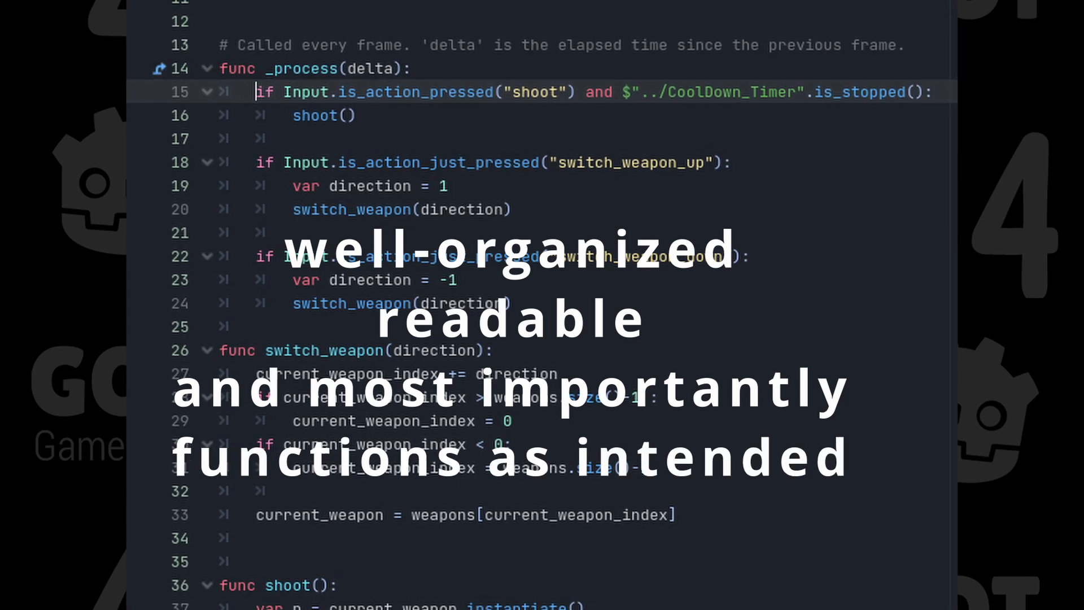
{"action": "scroll", "scroll_direction": "up", "scroll_amount": 3}
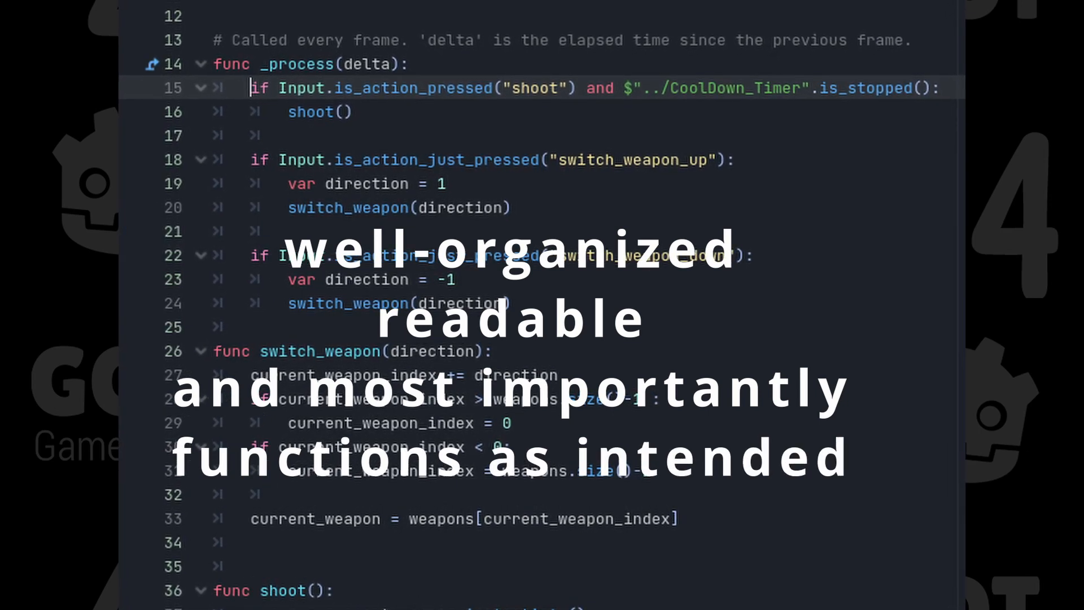